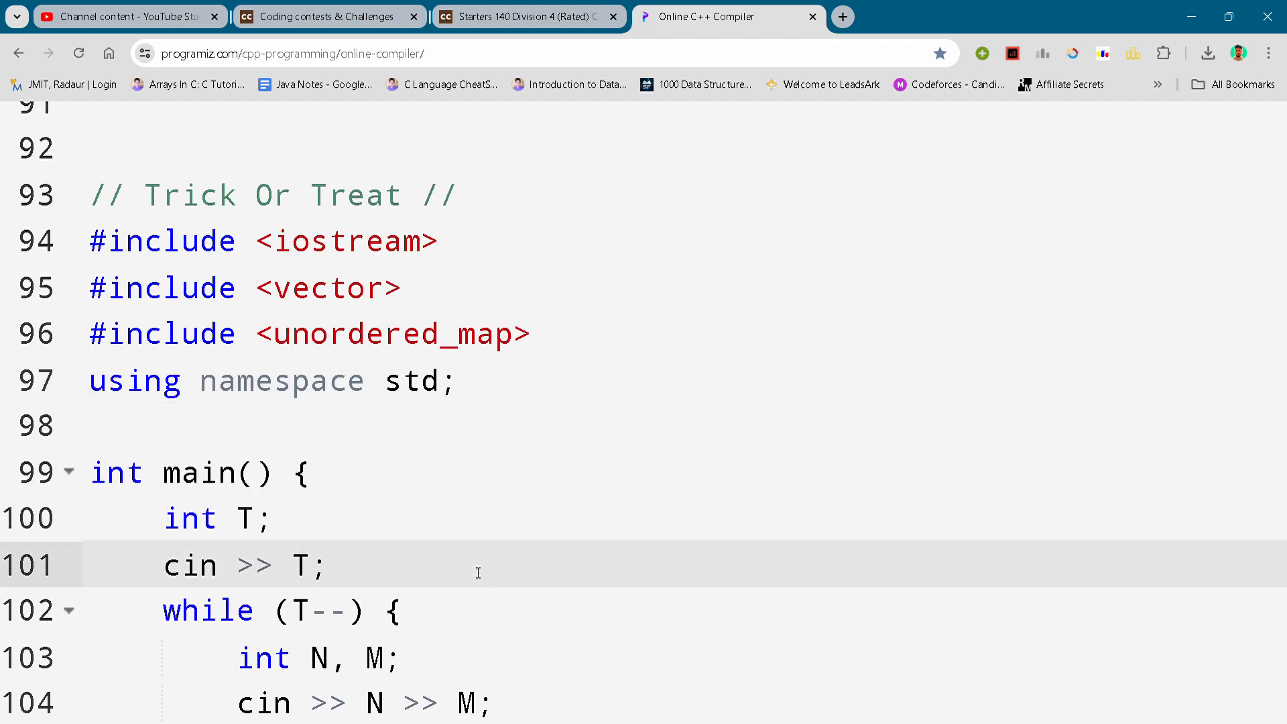
scroll(down, 3)
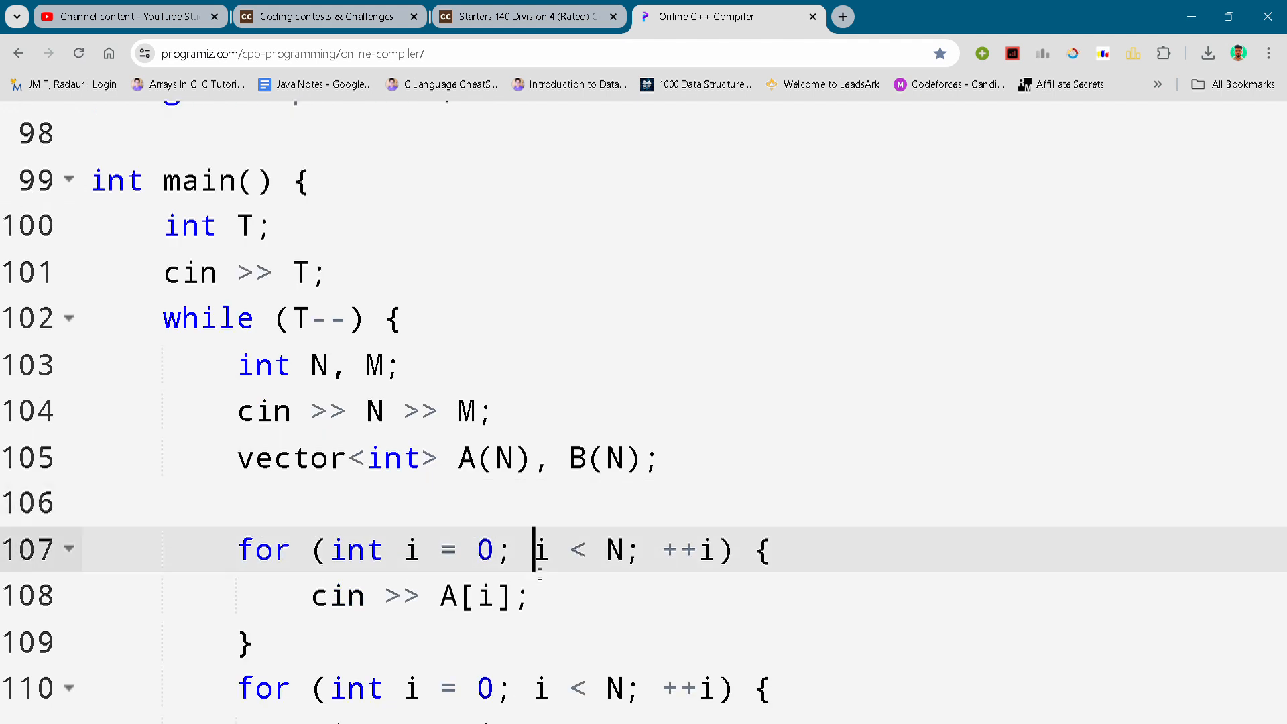
click(538, 549)
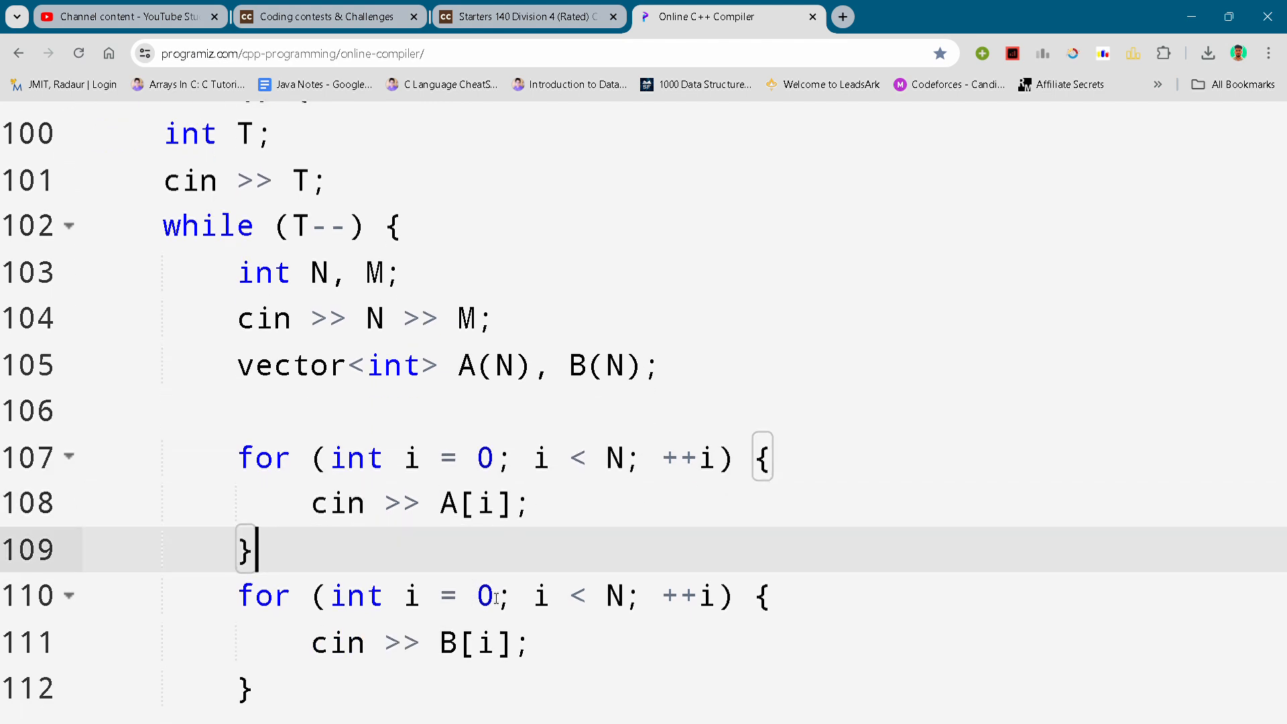
click(512, 595)
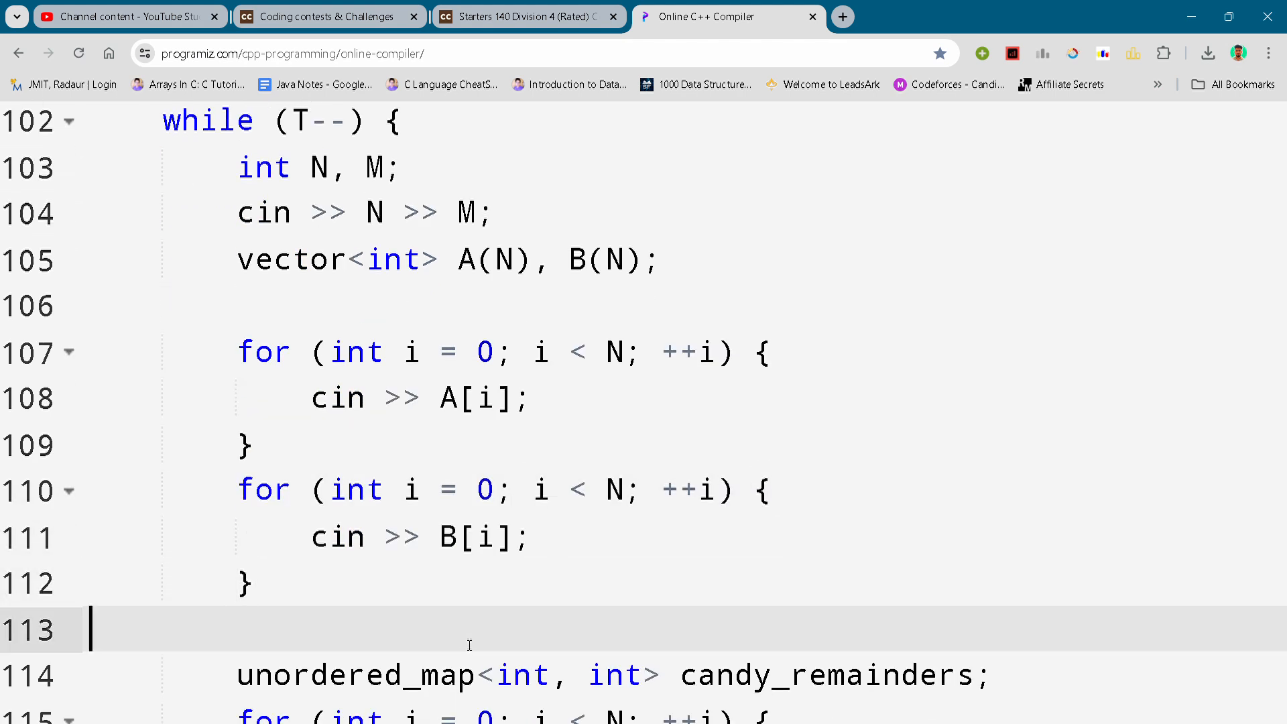
scroll(down, 3)
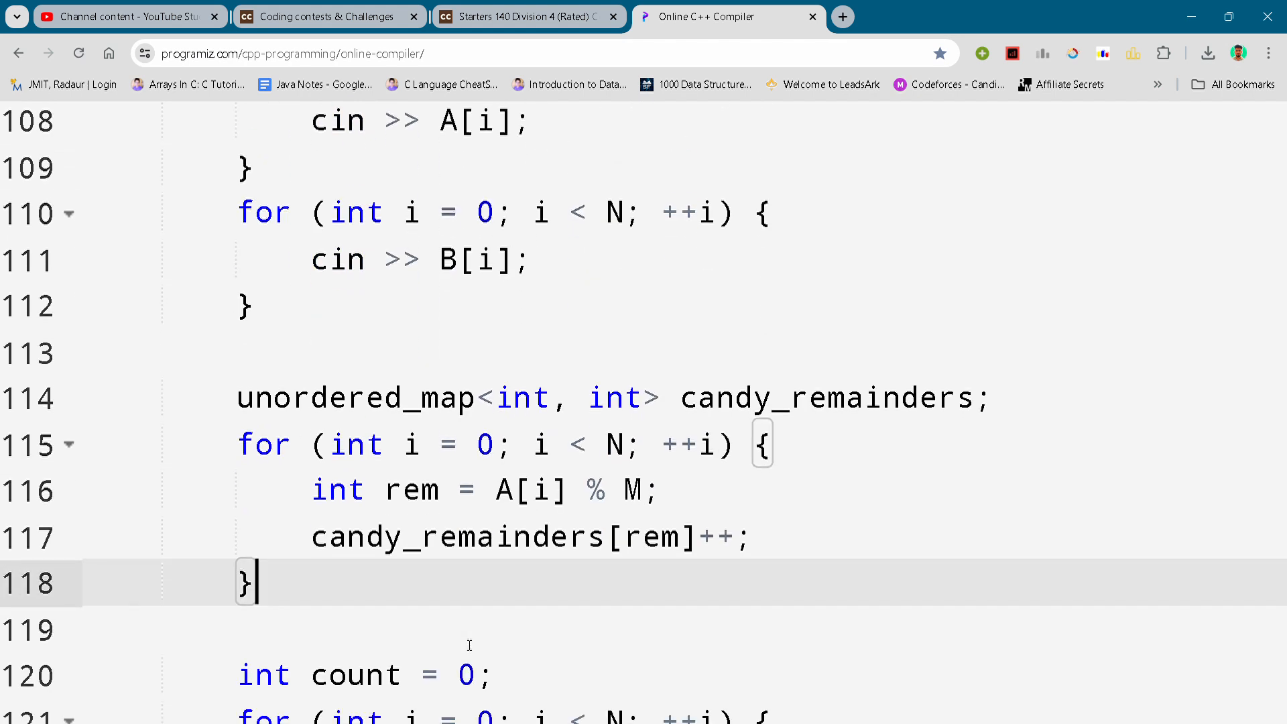
scroll(down, 3)
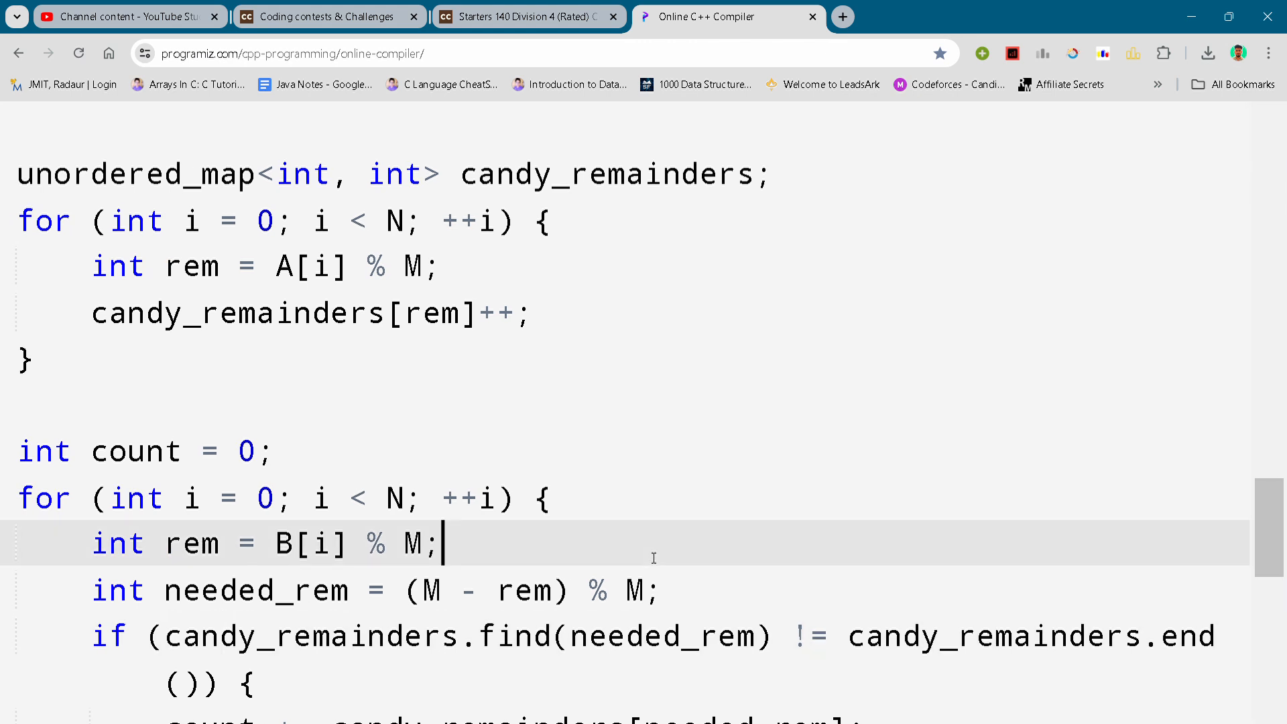
scroll(down, 3)
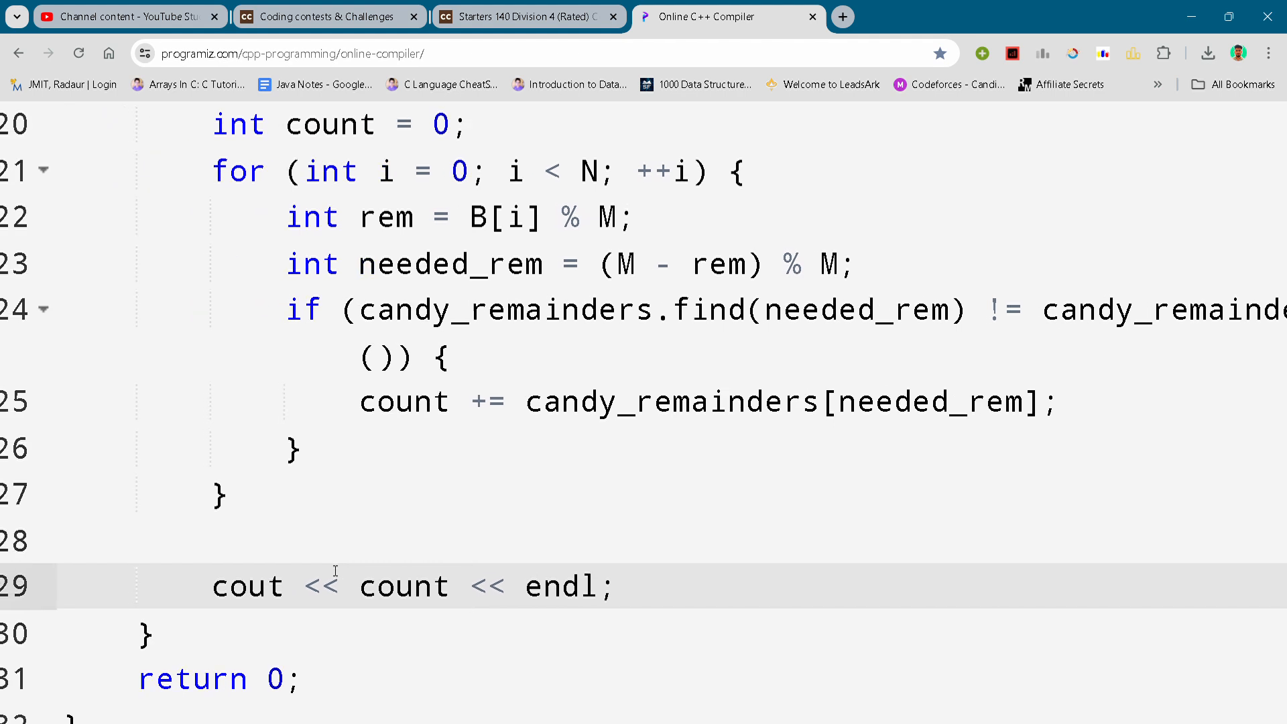
scroll(down, 3)
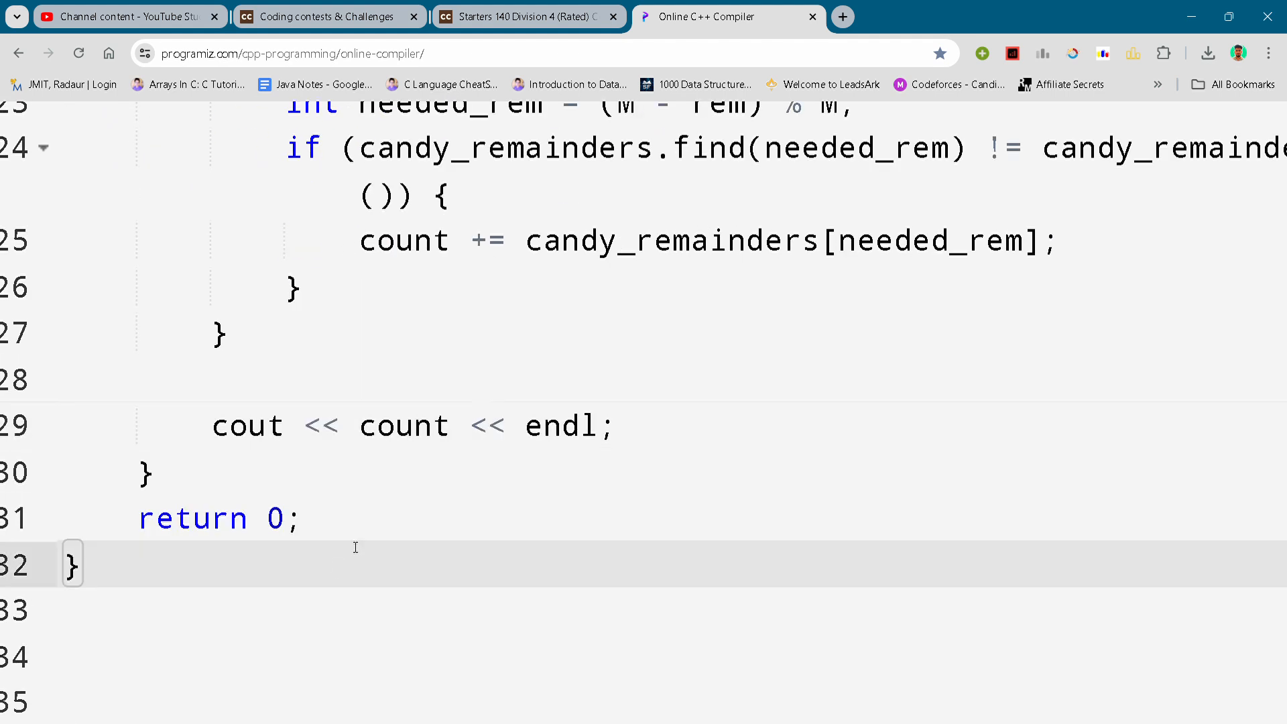